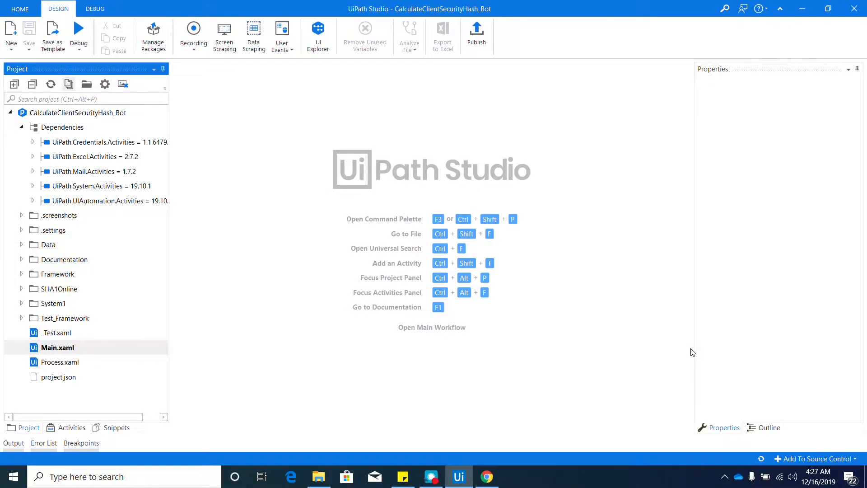
mouse_move(691, 348)
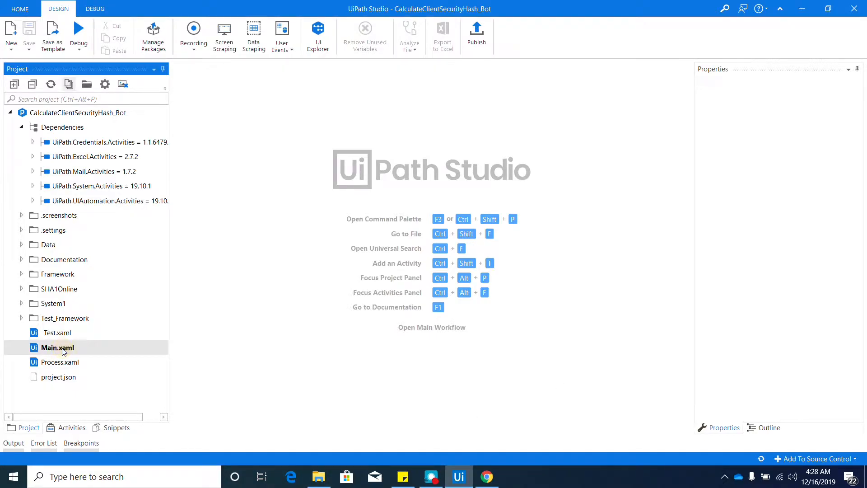
- Open Main.xaml's Init state and select Invoke KillAllProcesses in the First Run branch
double_click(57, 347)
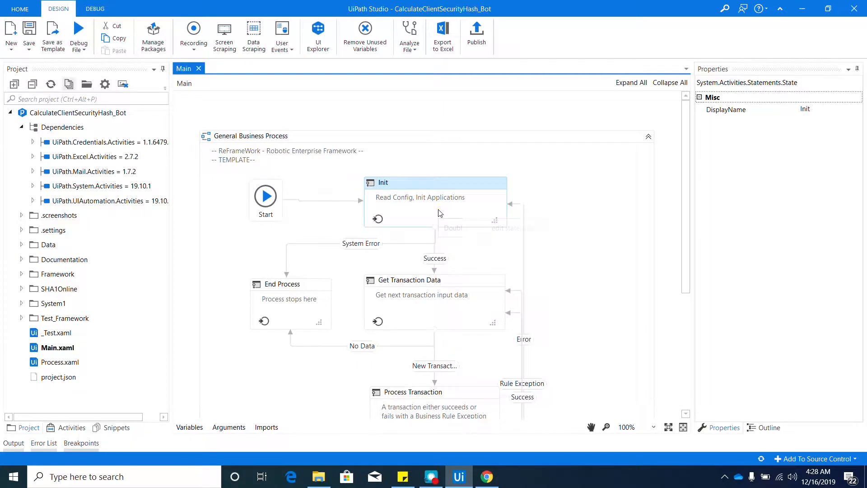
double_click(436, 182)
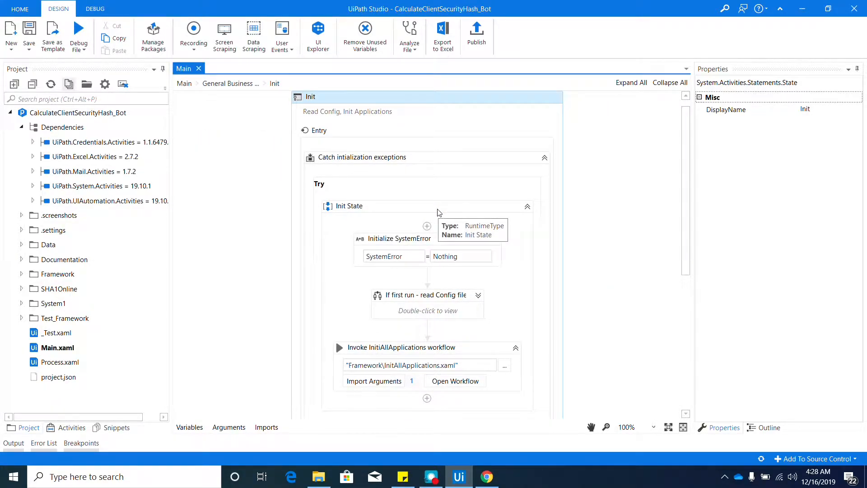
mouse_move(409, 301)
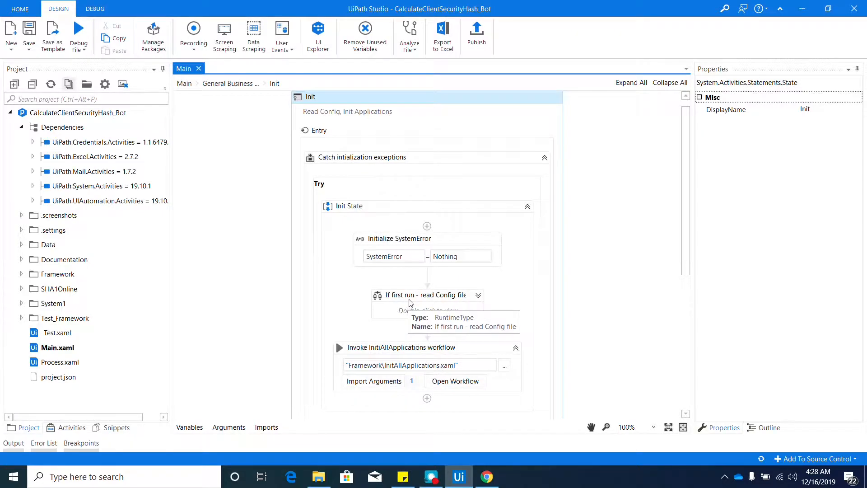
scroll(down, 3)
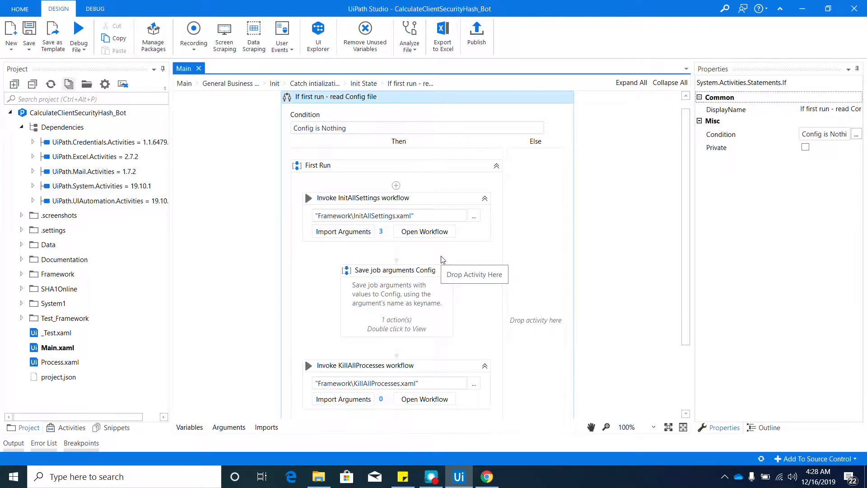
scroll(down, 3)
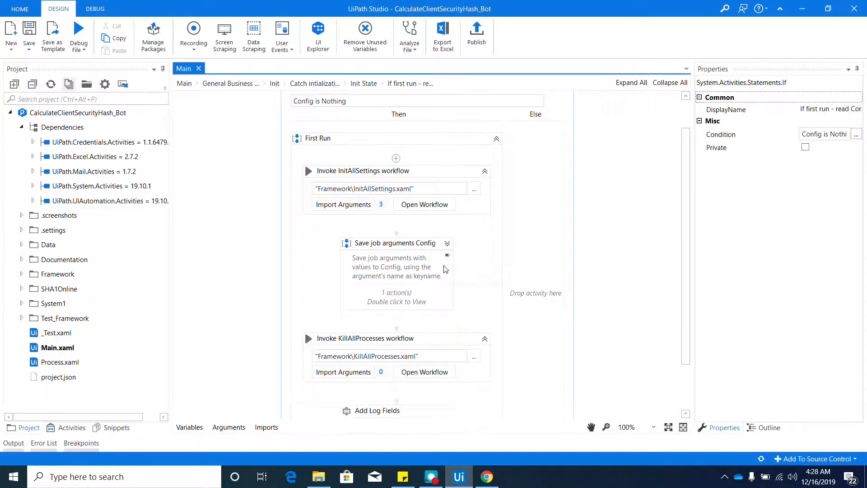
scroll(down, 3)
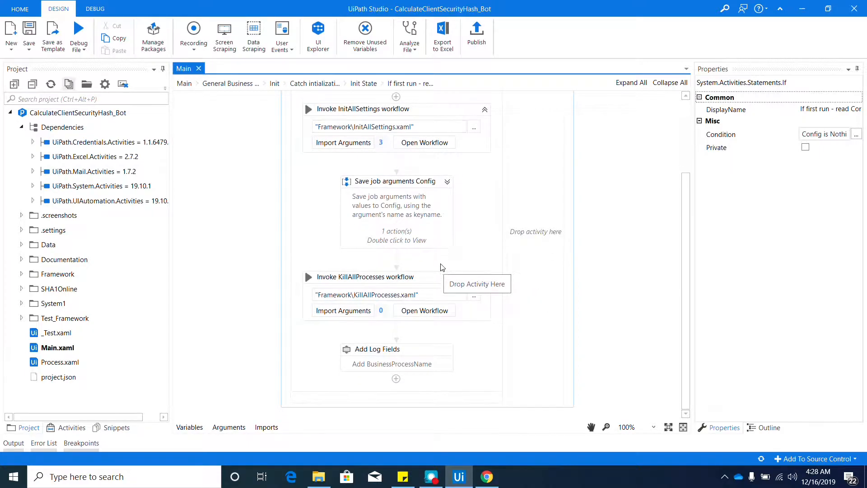
click(364, 276)
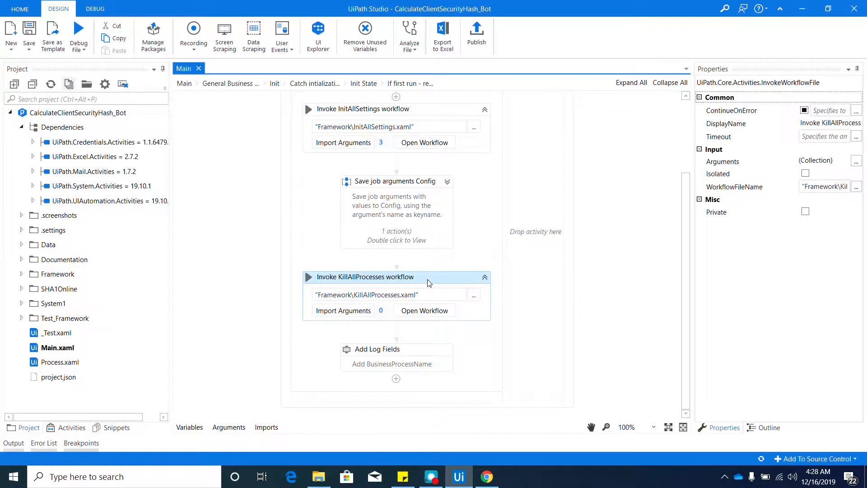
mouse_move(188, 362)
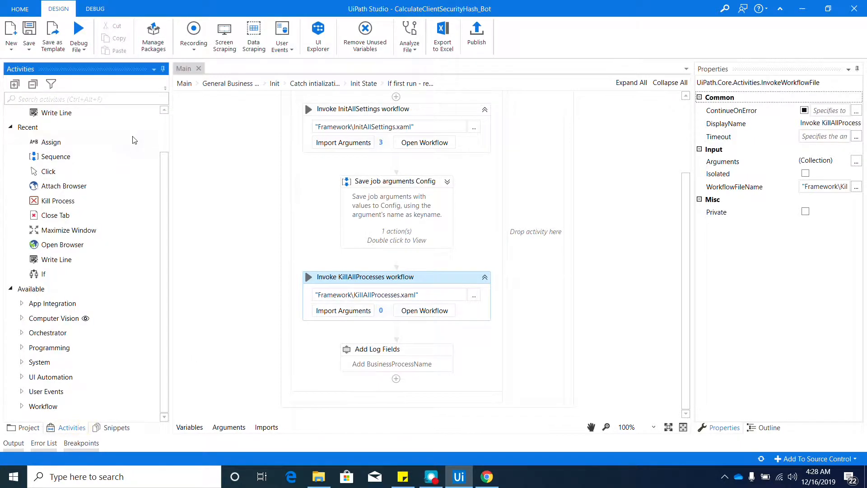
mouse_move(55, 156)
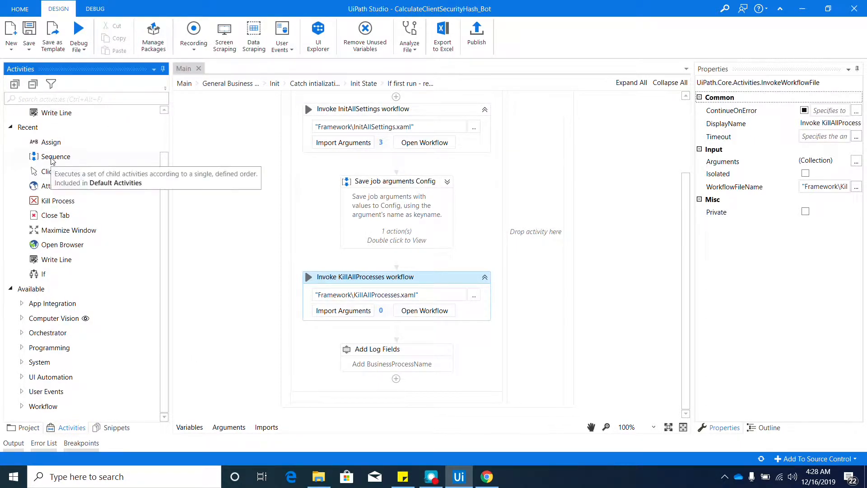
mouse_move(183, 152)
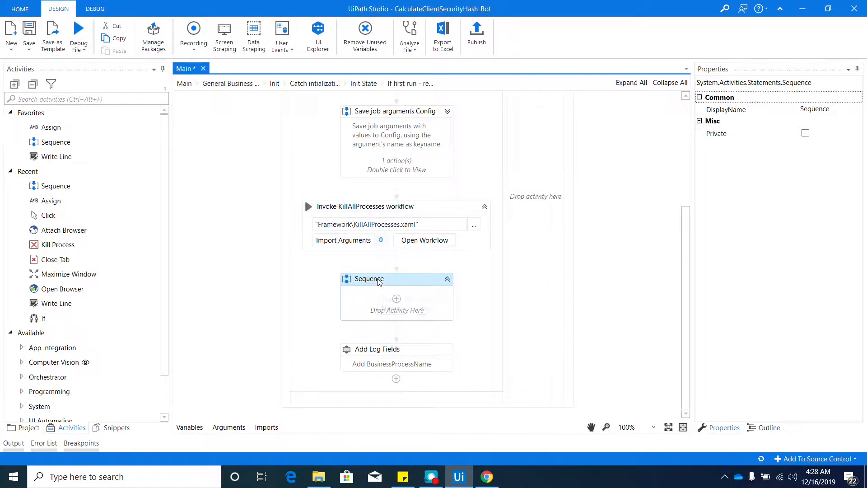
- Rename the new sequence below KillAllProcesses to 'Read Transaction'
double_click(368, 279)
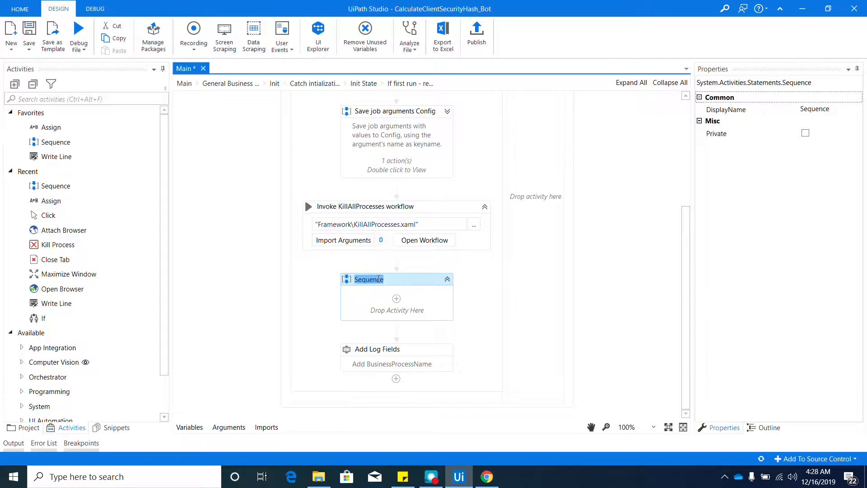
text(Read)
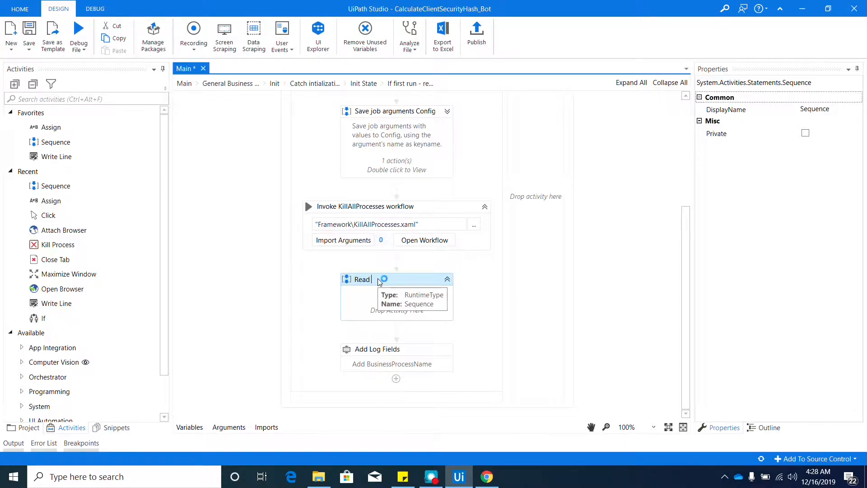
text(Transaction)
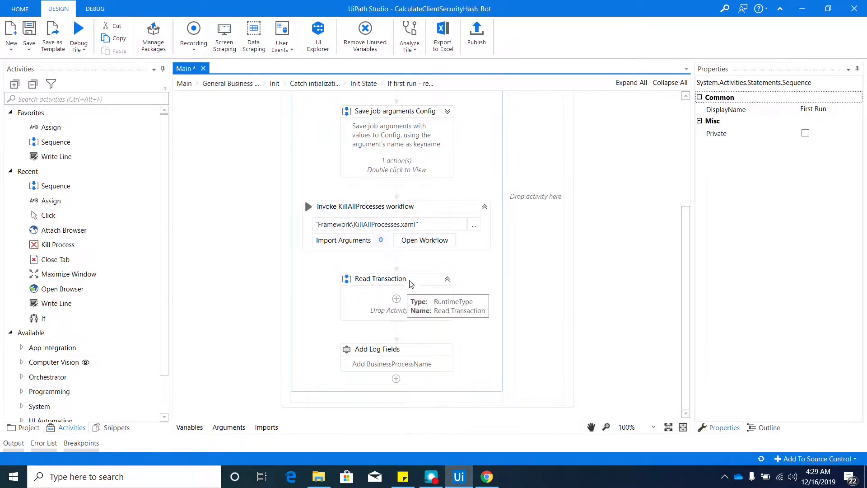
- Open Read Transaction and add System1_Login.xaml from the Project panel's System1 folder
double_click(379, 278)
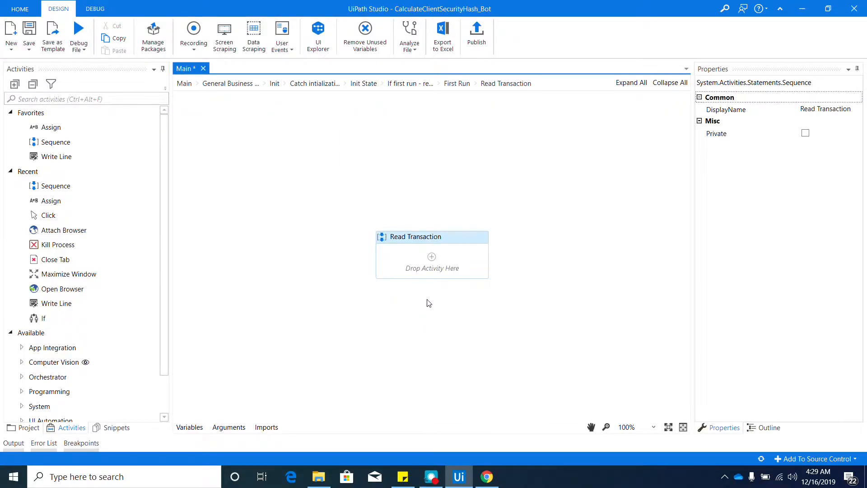
mouse_move(437, 299)
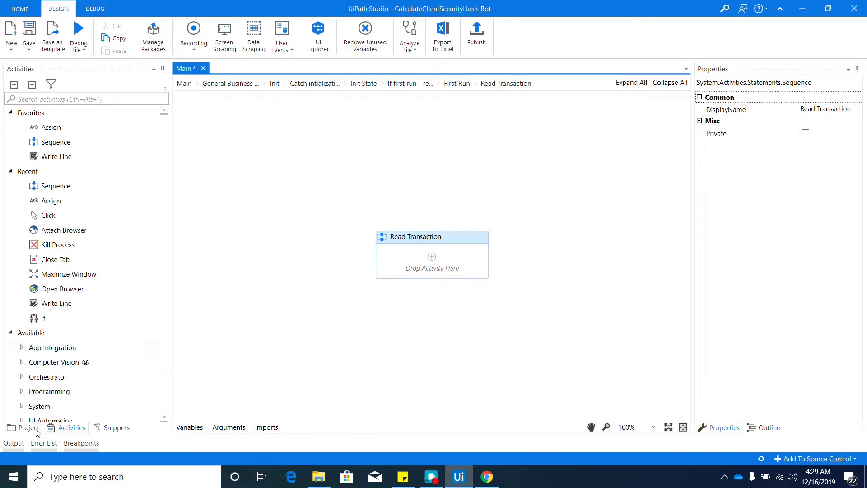
click(28, 427)
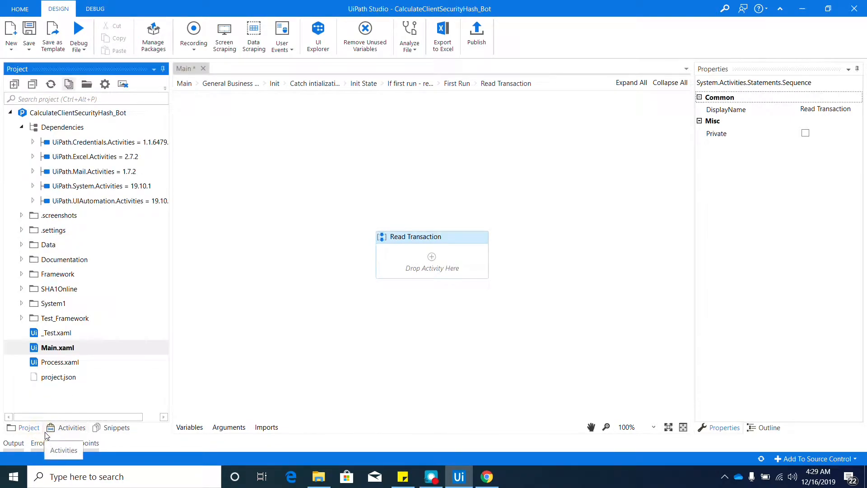
click(58, 347)
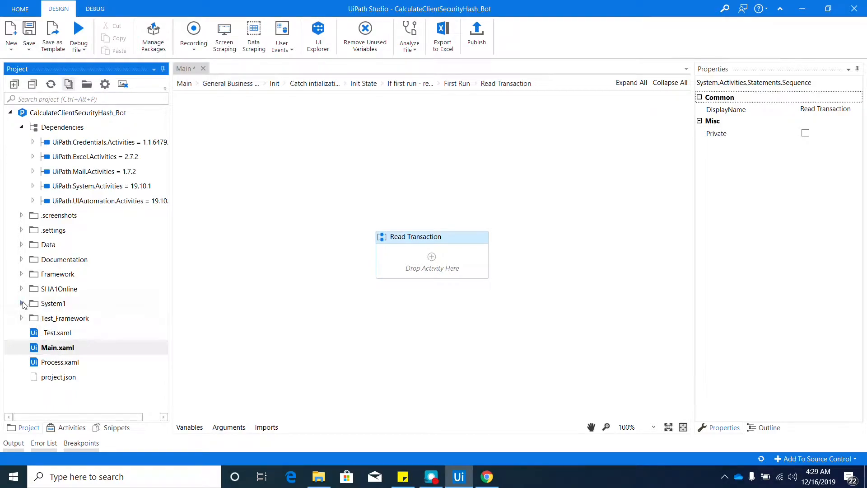
click(21, 303)
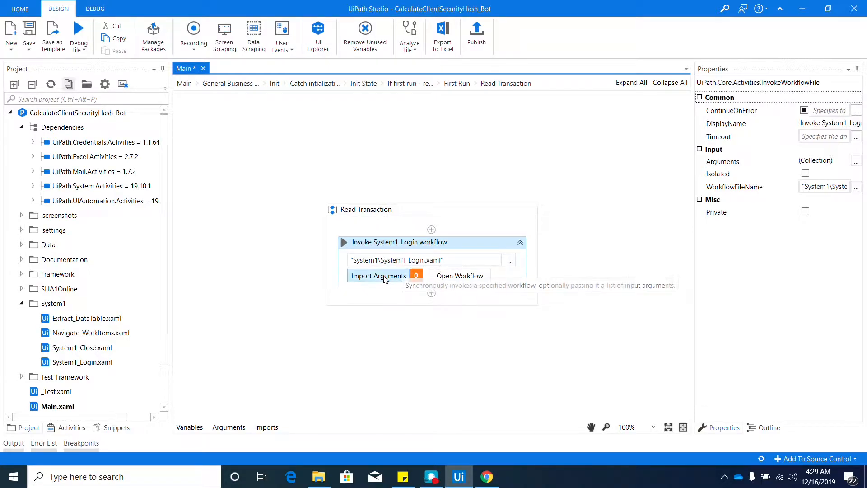
- Map System1_Login's System1_URL and System1_Credential arguments to Config(...).ToString values
click(378, 276)
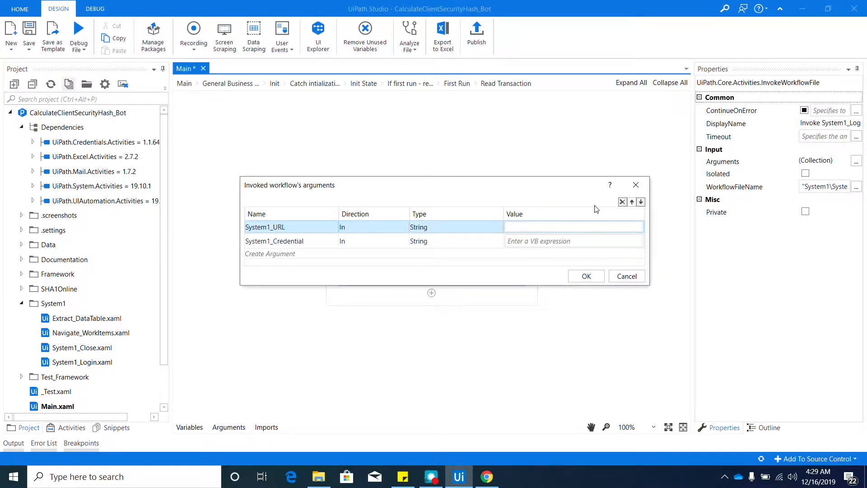
text(con)
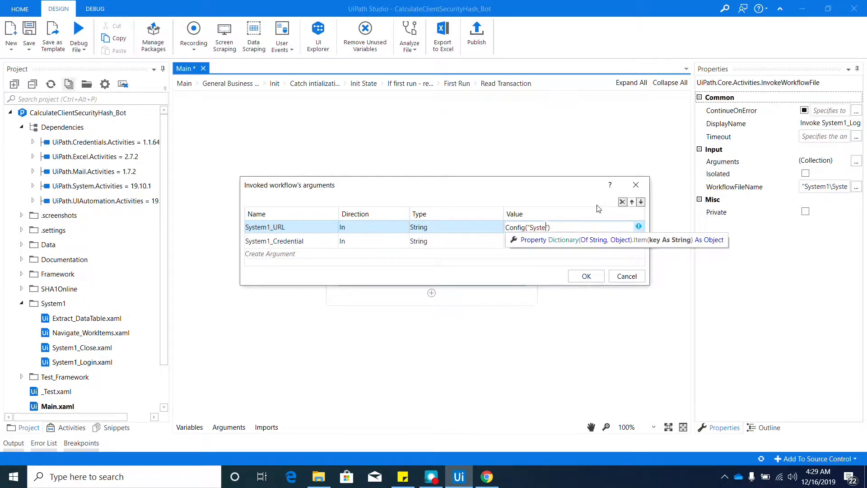
text(System1 URL").)
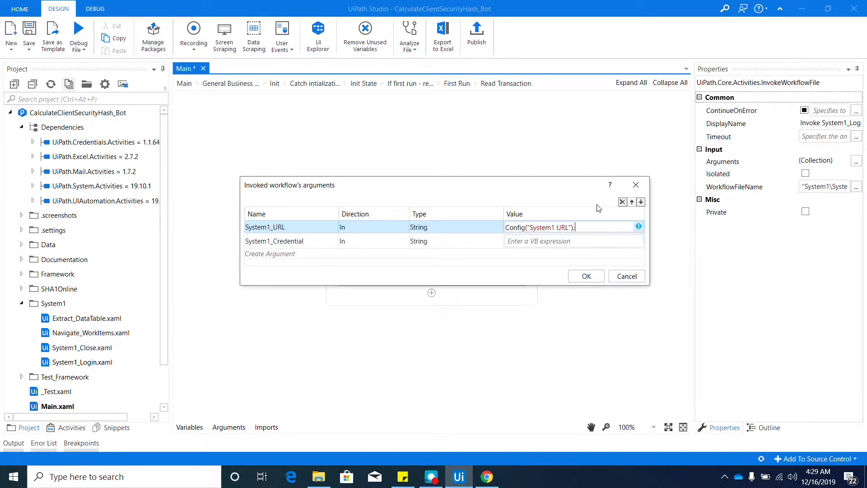
text(ToString)
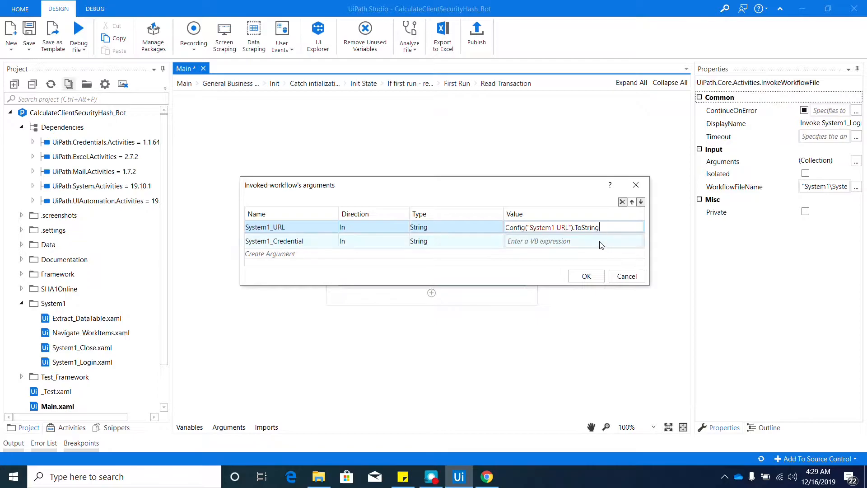
text(con)
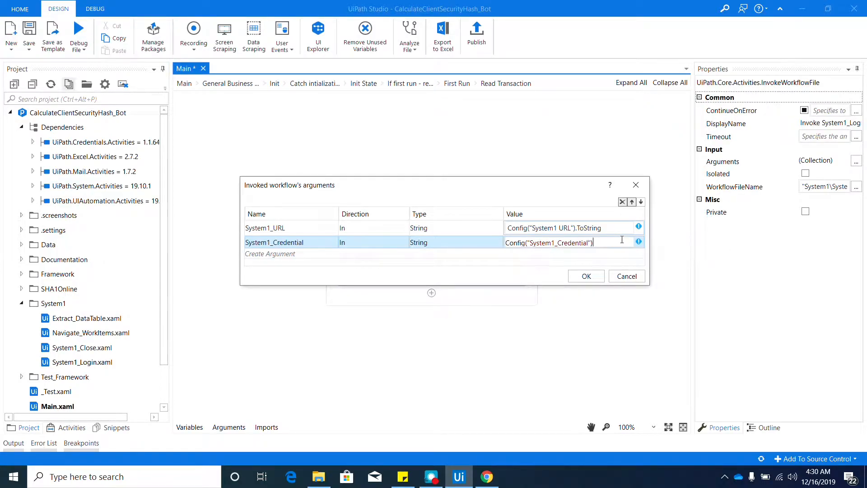
text(.ToString)
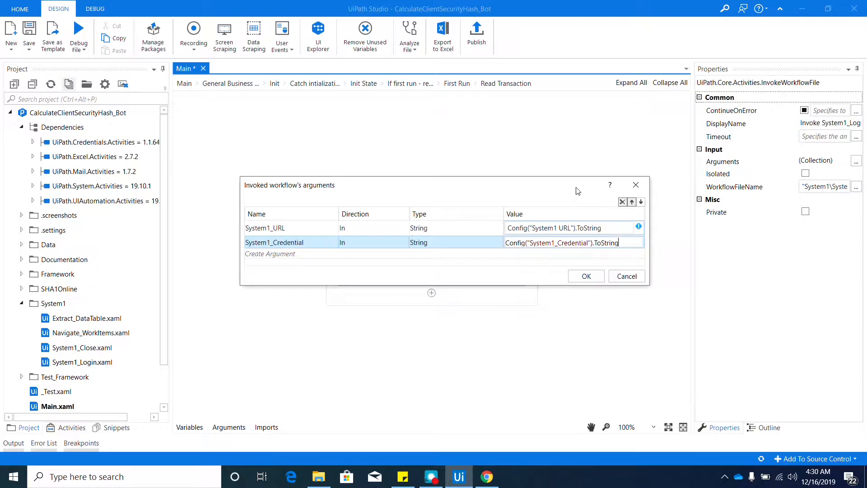
click(585, 276)
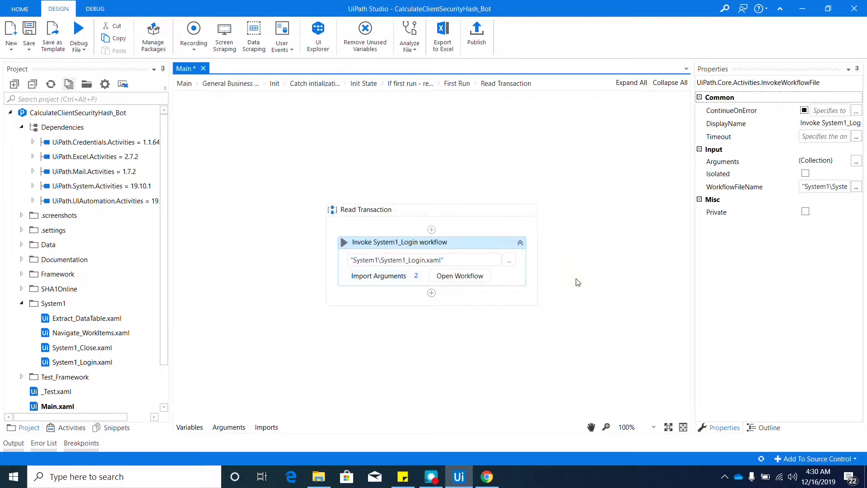
mouse_move(591, 271)
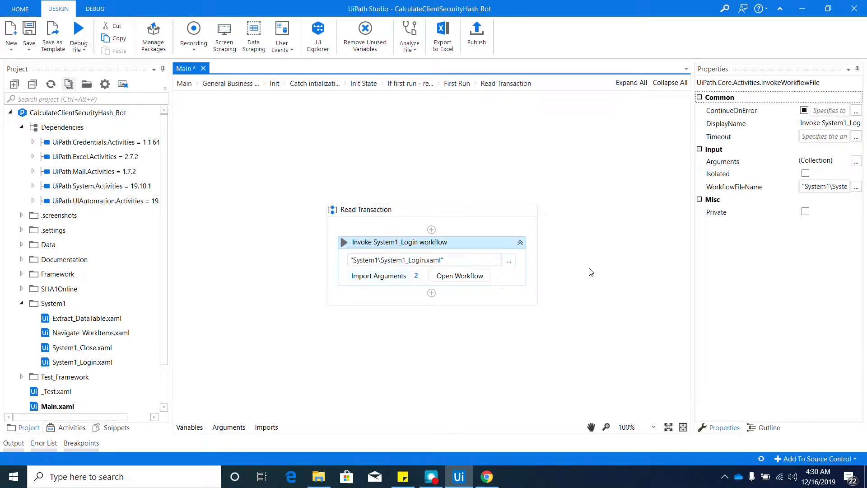
mouse_move(105, 330)
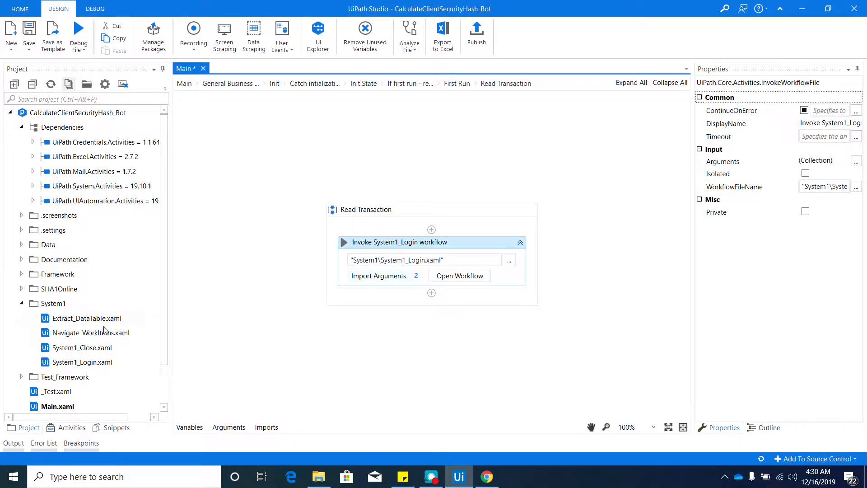
mouse_move(54, 300)
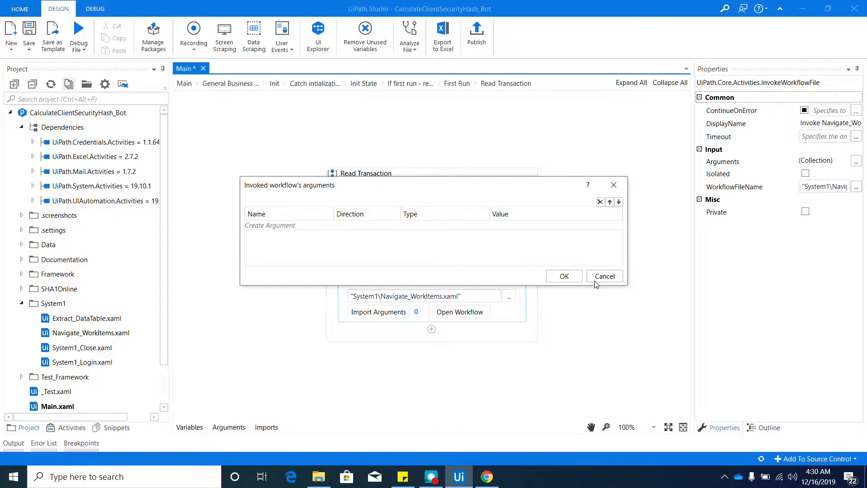
- Add Navigate_WorkItems and Extract_DataTable invocations after the login invoke
click(604, 275)
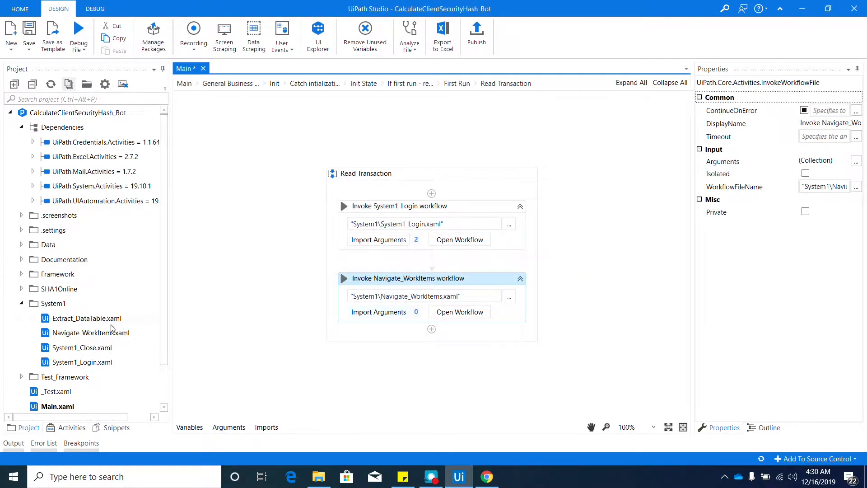
click(87, 318)
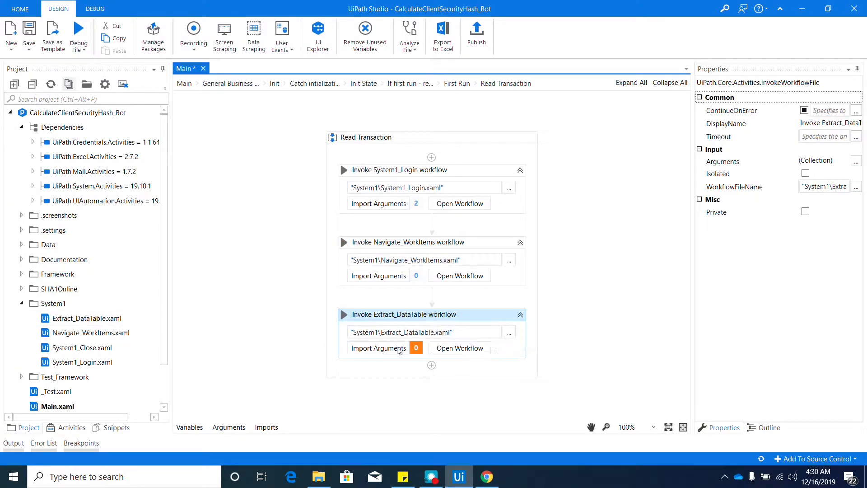
- Map Extract_DataTable's out_Data to TransactionData, then add a System1_Close invocation last
click(378, 347)
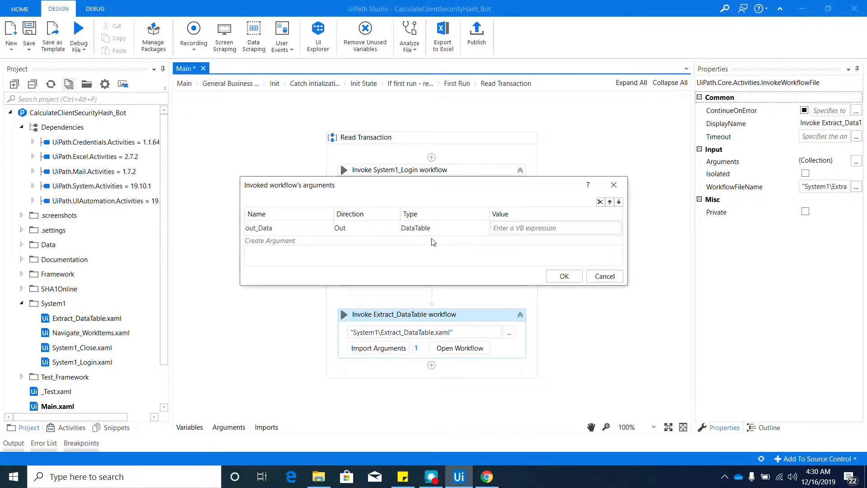
click(554, 227)
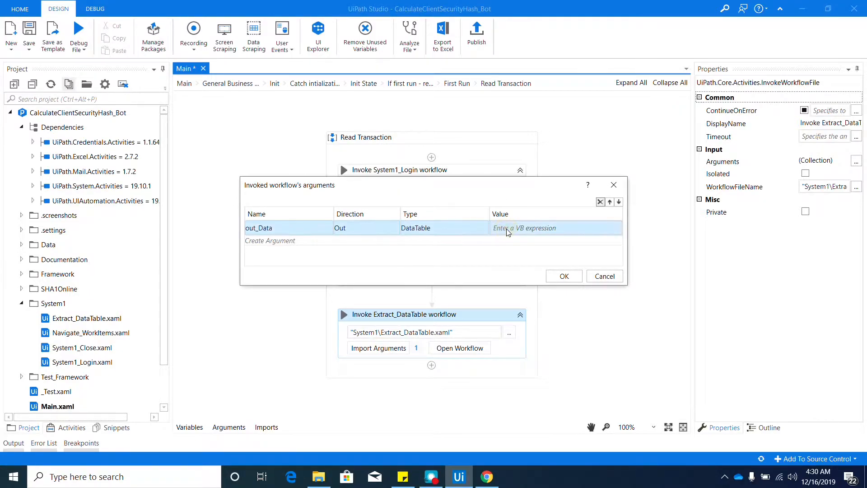
text(tra)
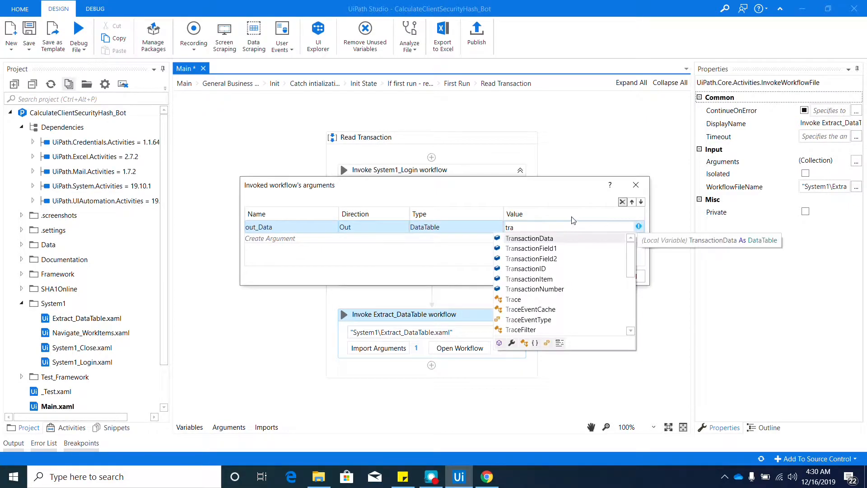
click(529, 238)
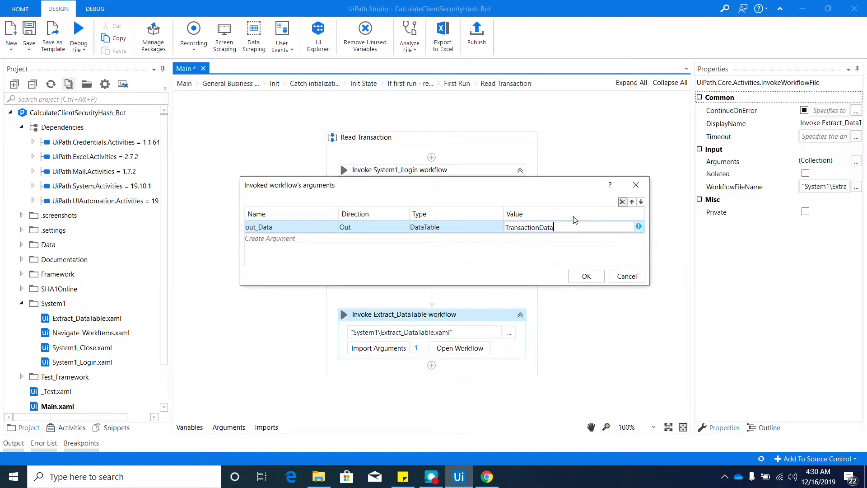
click(585, 276)
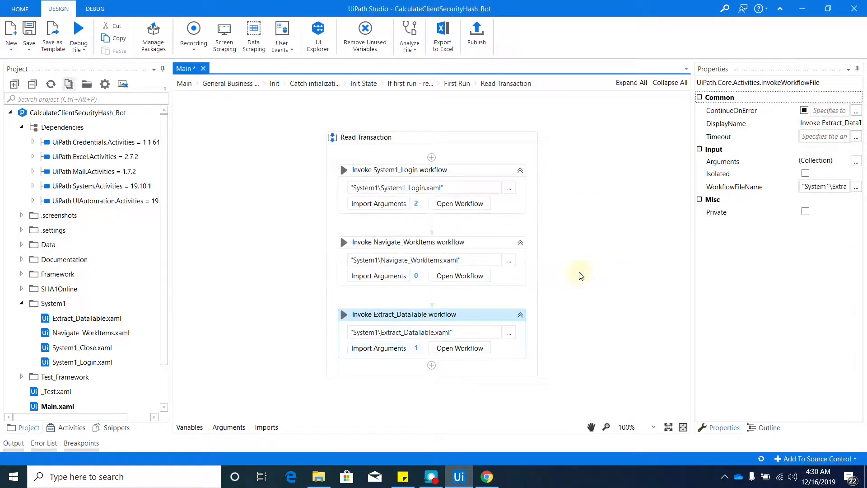
mouse_move(595, 273)
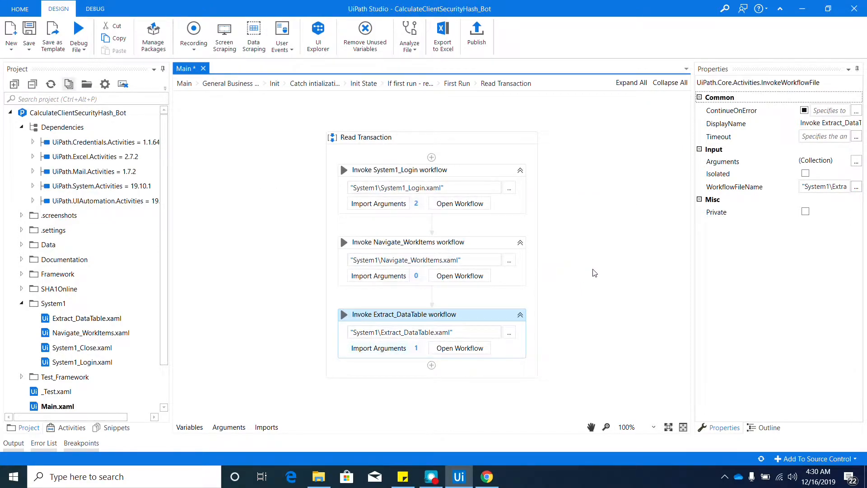
mouse_move(594, 270)
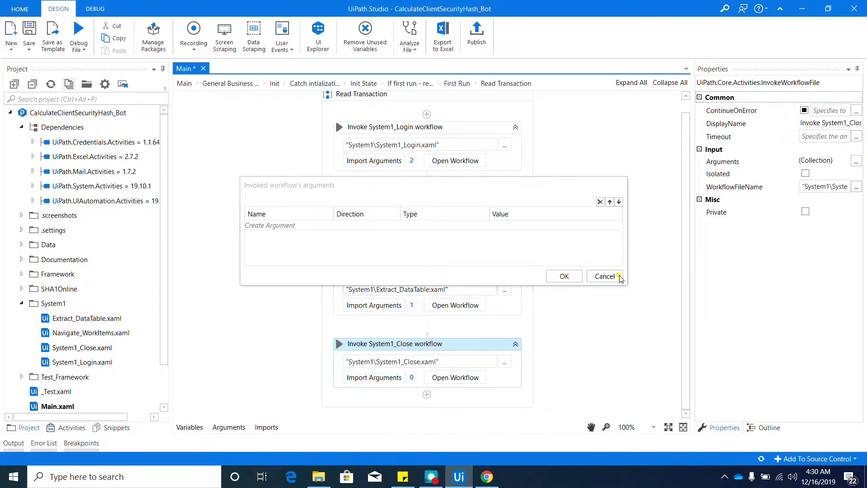
click(603, 276)
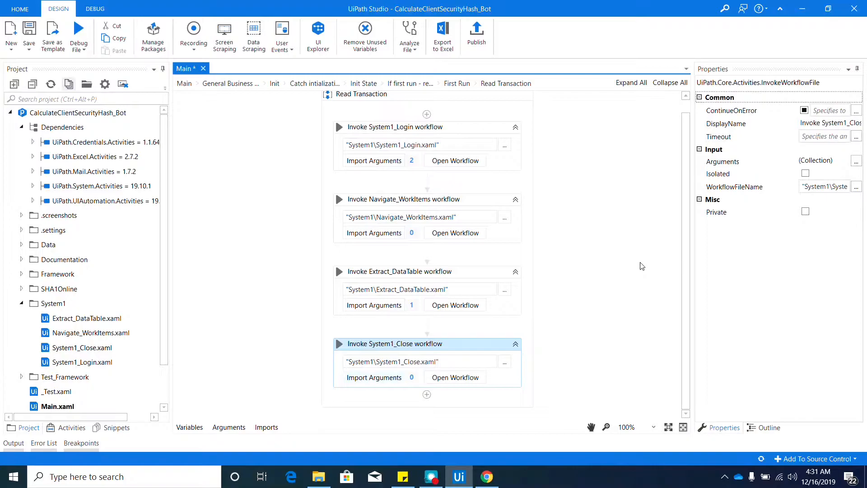
mouse_move(621, 275)
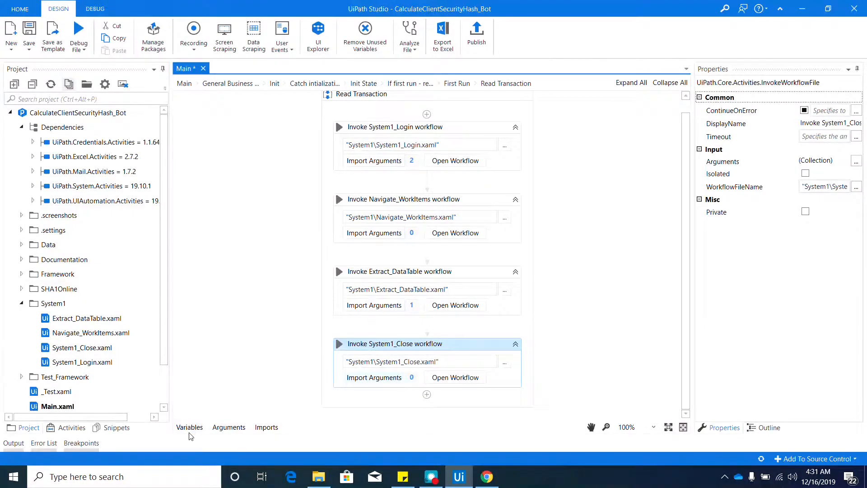
- Create variable WIList of type Array of System.Data.DataRow
click(189, 427)
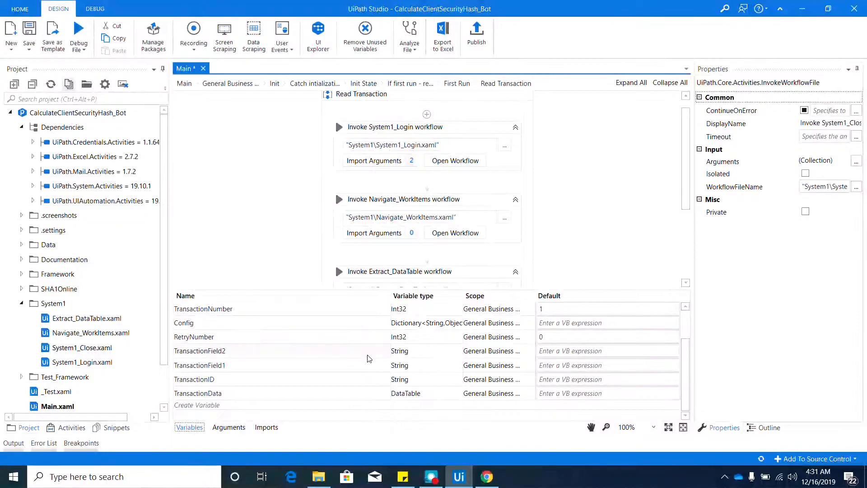
click(197, 405)
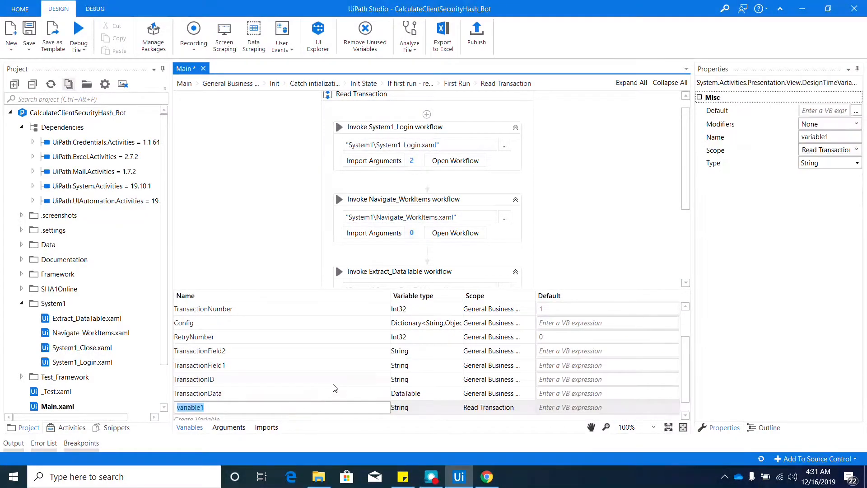
text(WIT)
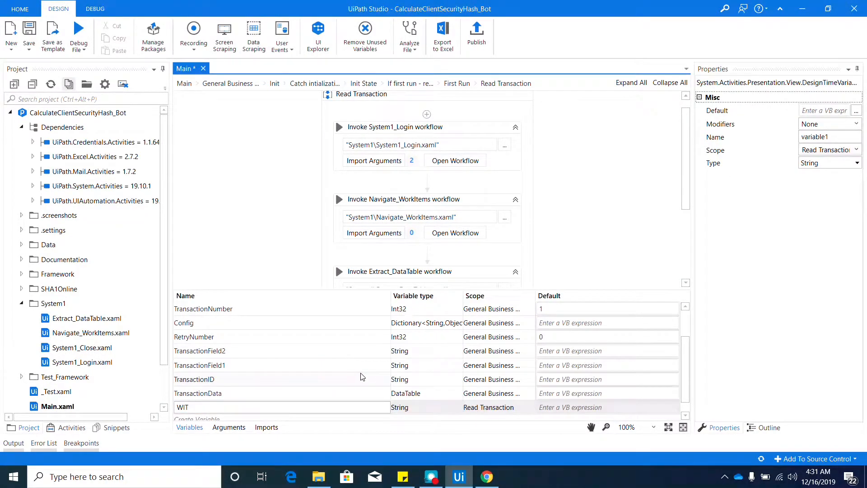
text(WIList)
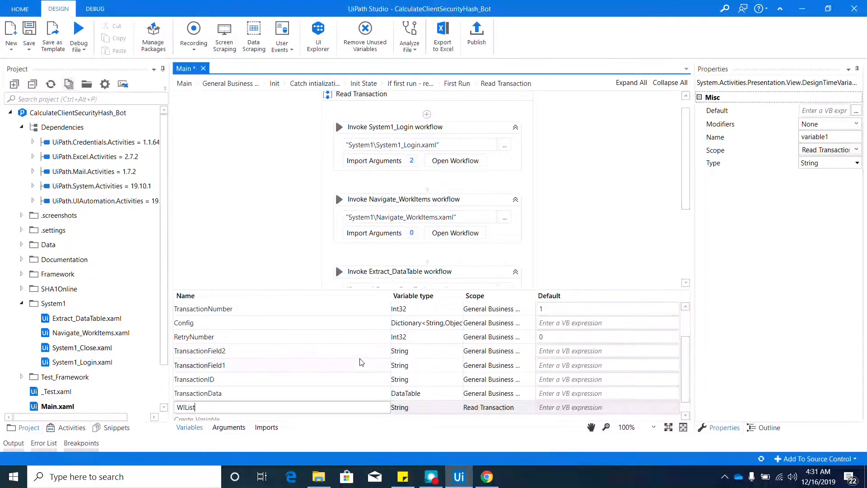
mouse_move(357, 367)
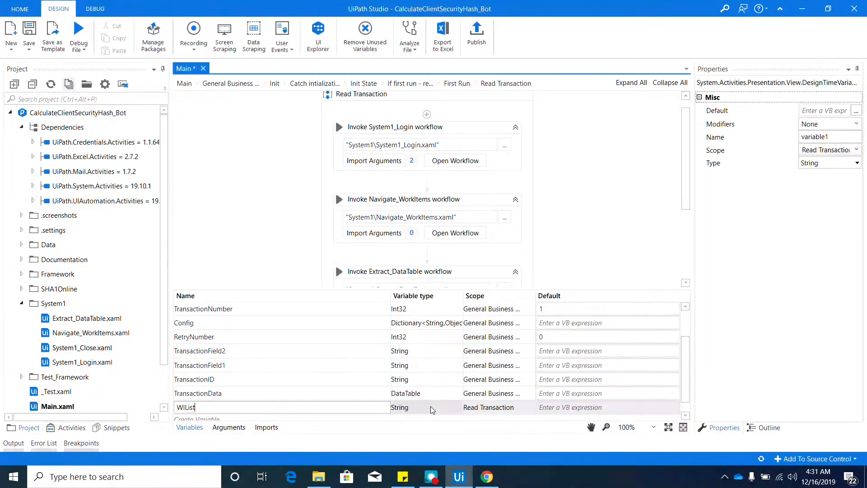
click(457, 407)
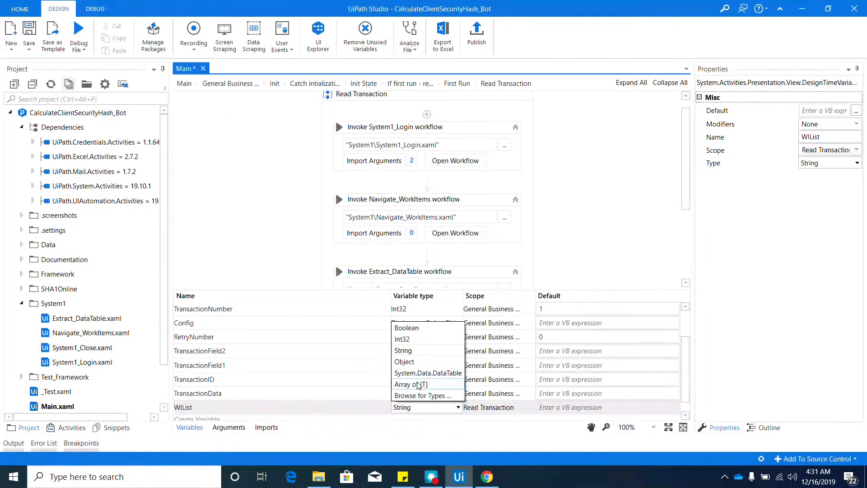
click(410, 384)
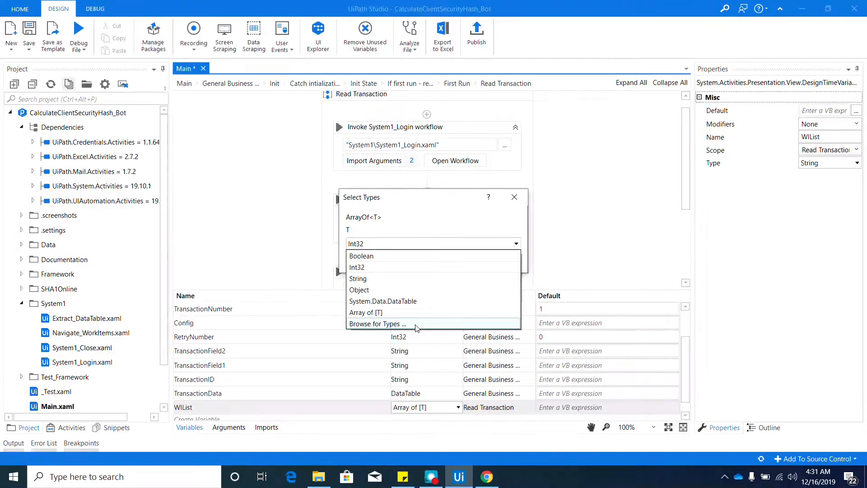
click(377, 323)
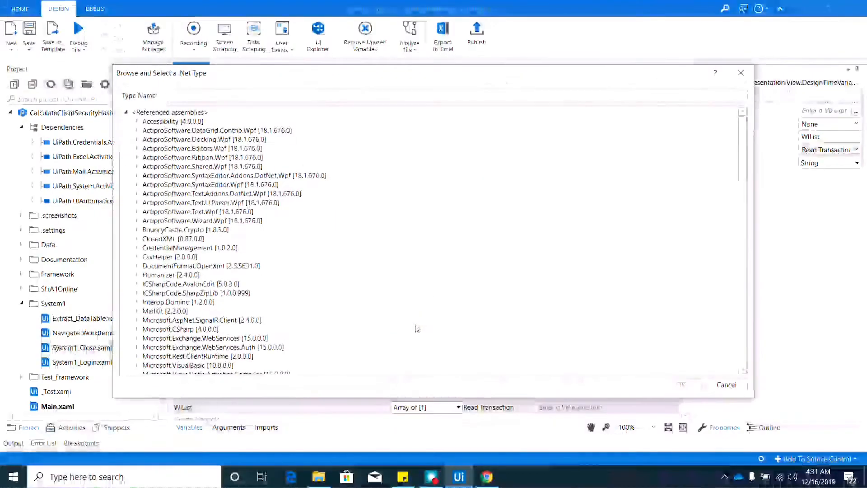
text(data)
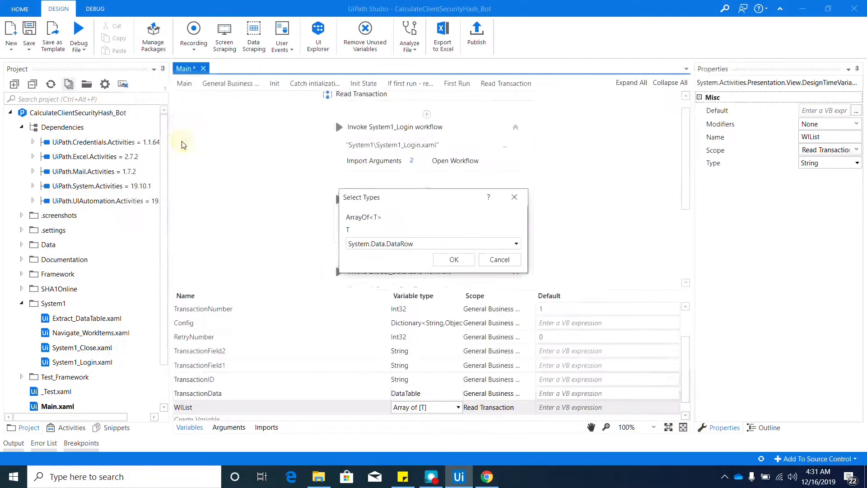
click(452, 260)
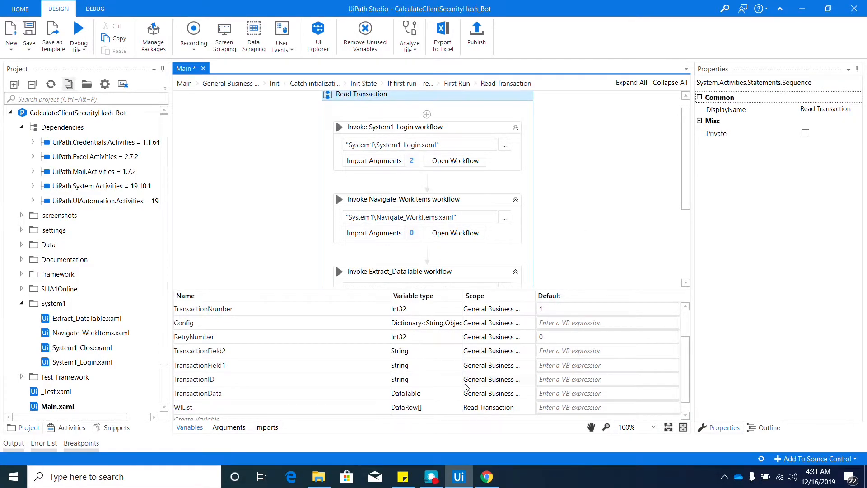
mouse_move(460, 403)
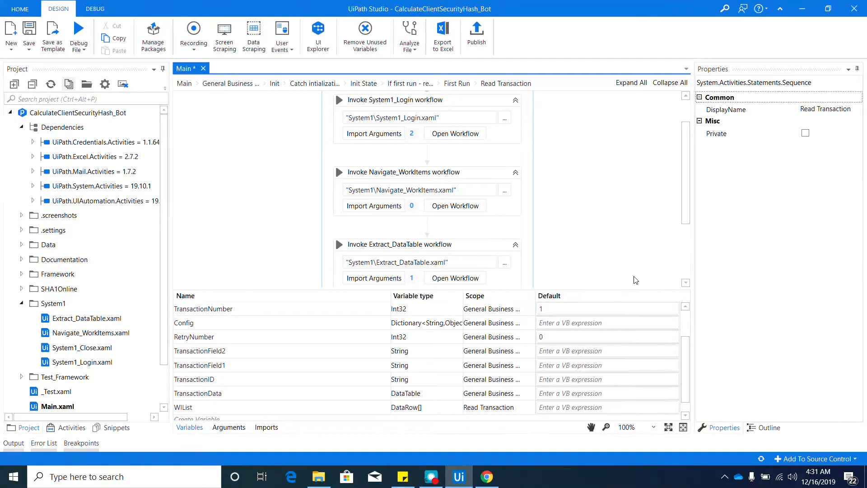
mouse_move(482, 321)
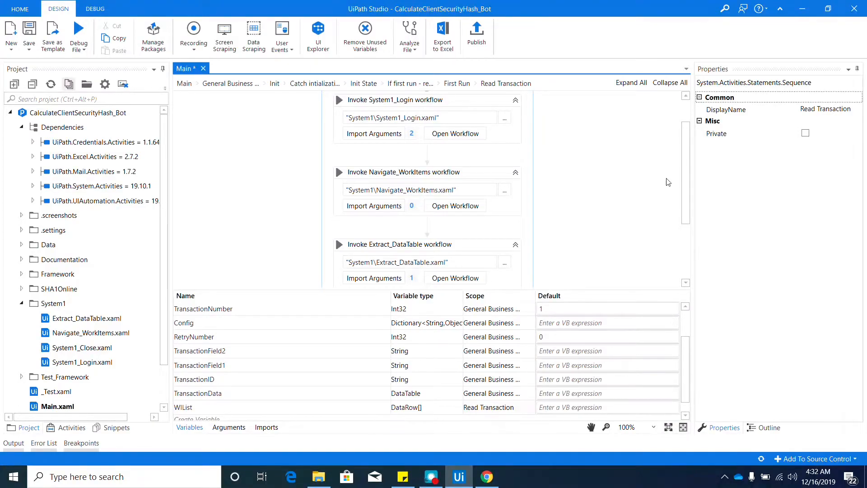
scroll(down, 3)
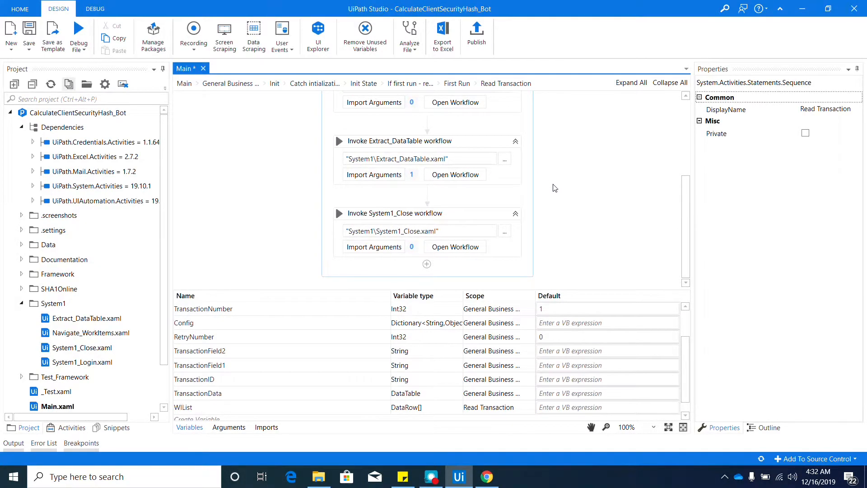
mouse_move(547, 182)
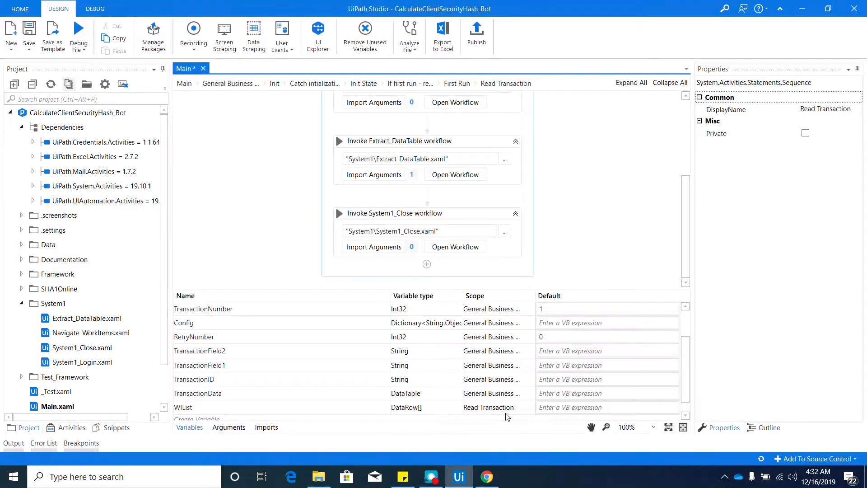
click(490, 407)
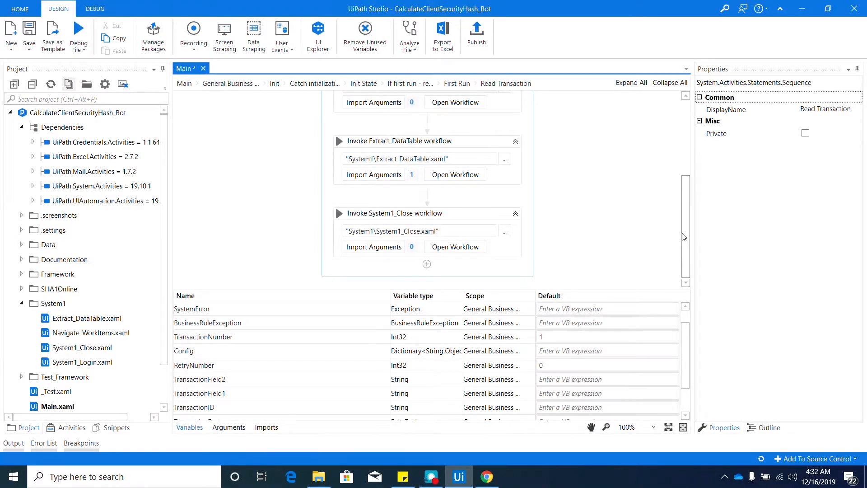
mouse_move(681, 243)
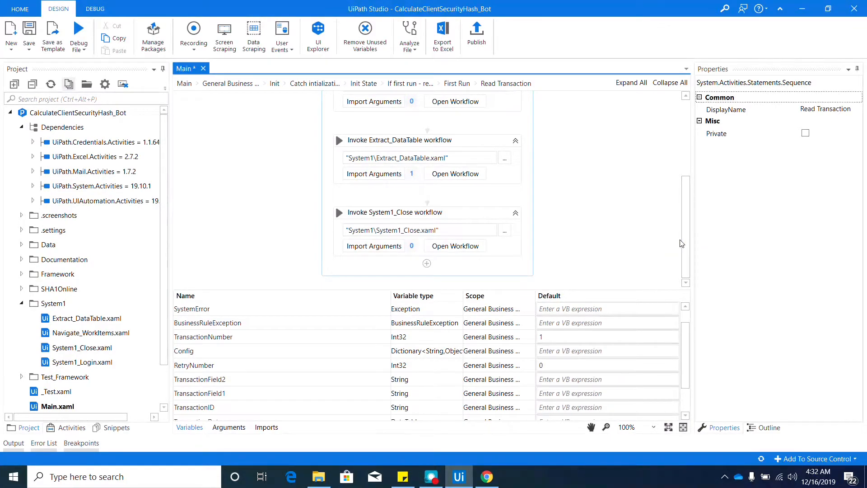
mouse_move(643, 239)
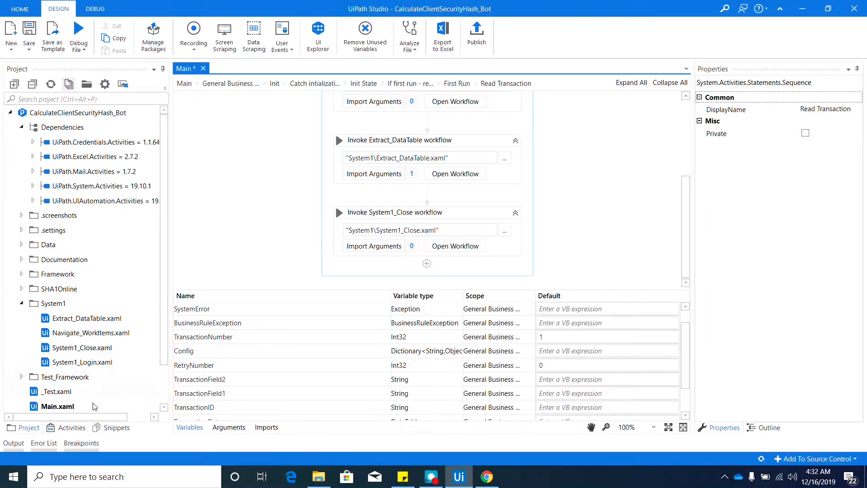
- Add an Assign after Invoke Extract_DataTable with WIList as its To target
click(64, 428)
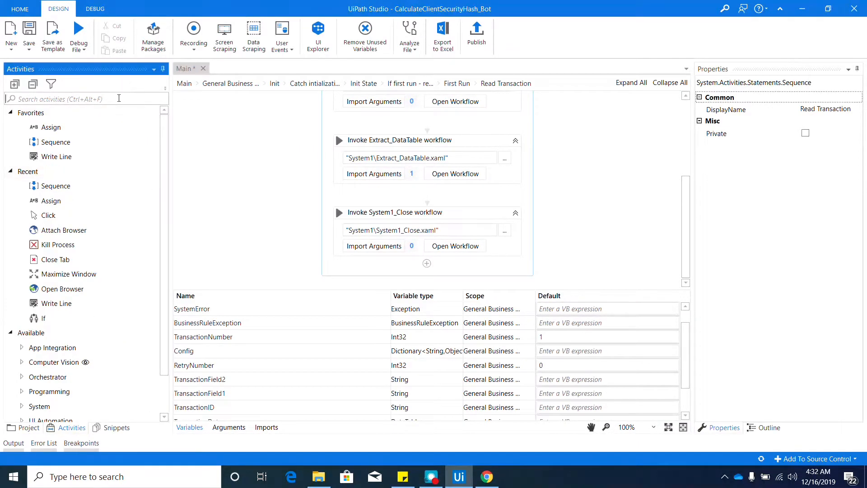
mouse_move(51, 128)
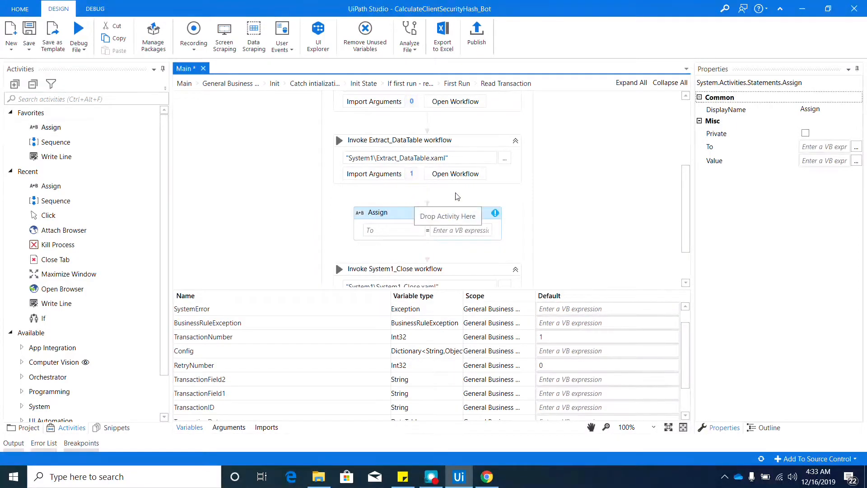
click(393, 202)
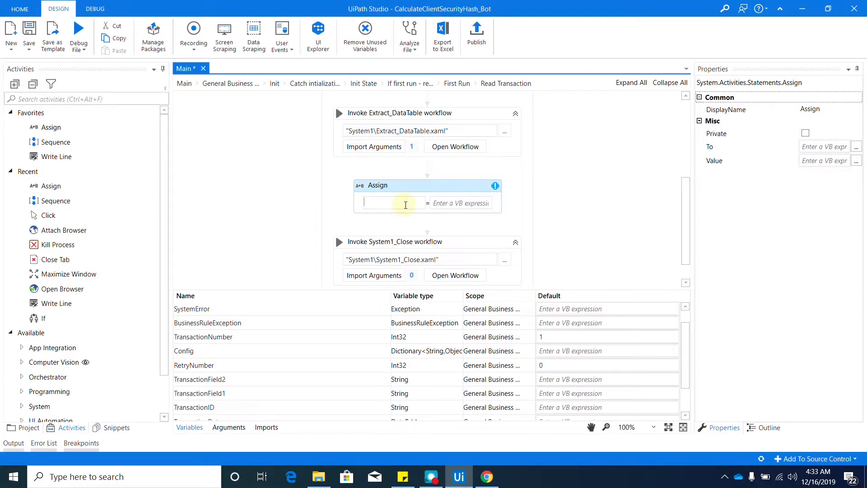
text(WIList)
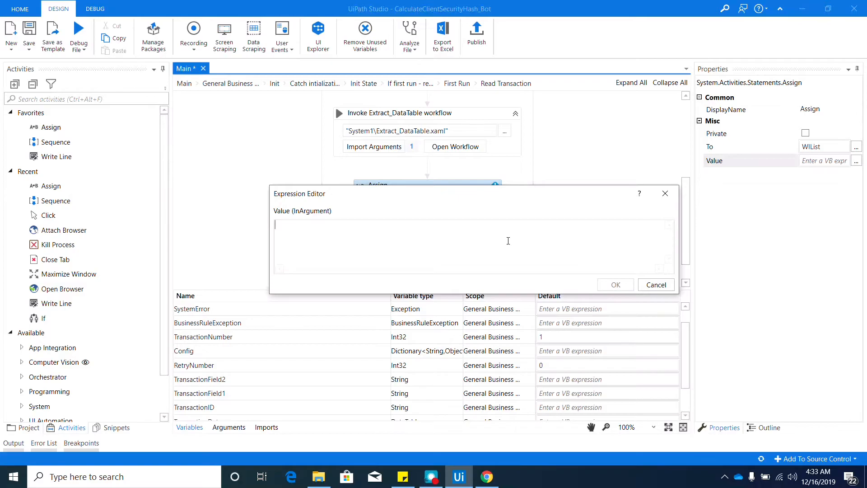
- Set the Assign value to TransactionData.Select("Type='WI5' AND Status='Open'")
text(transa)
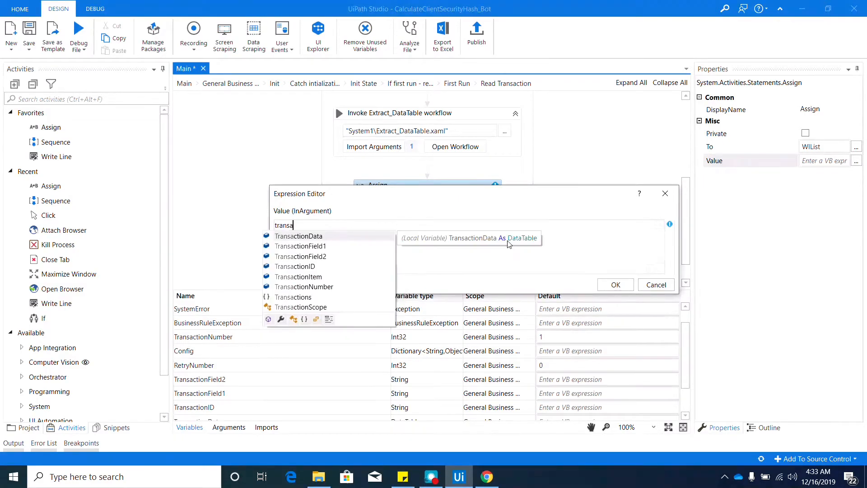
text(TransactionData.)
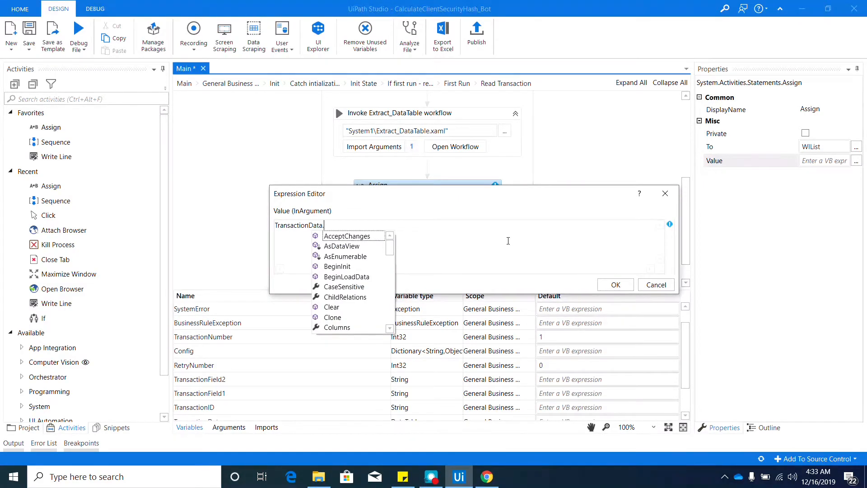
text(Select(""))
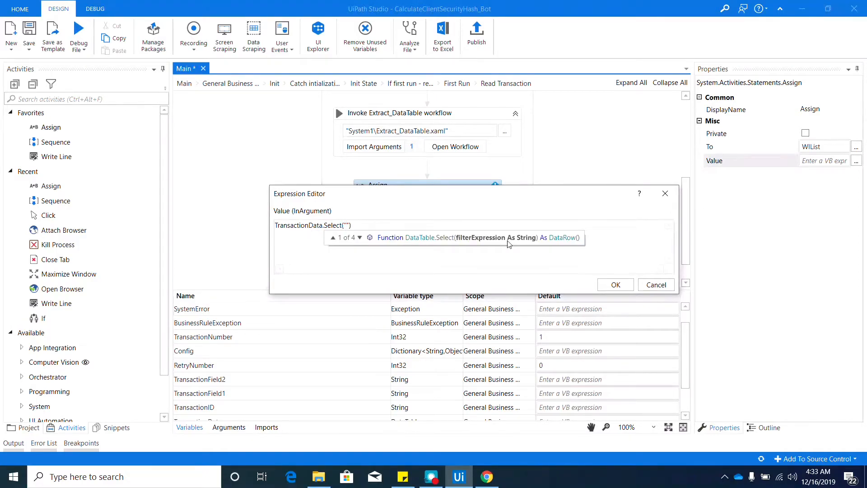
text(Type='WI')
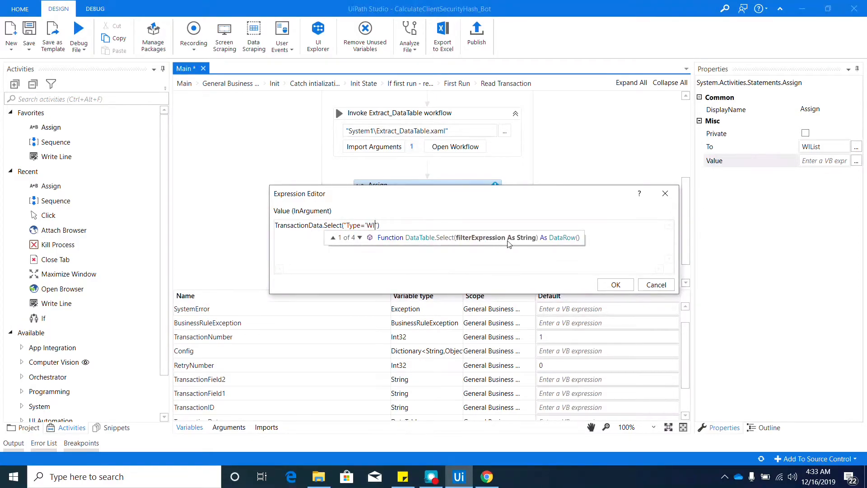
text(5')
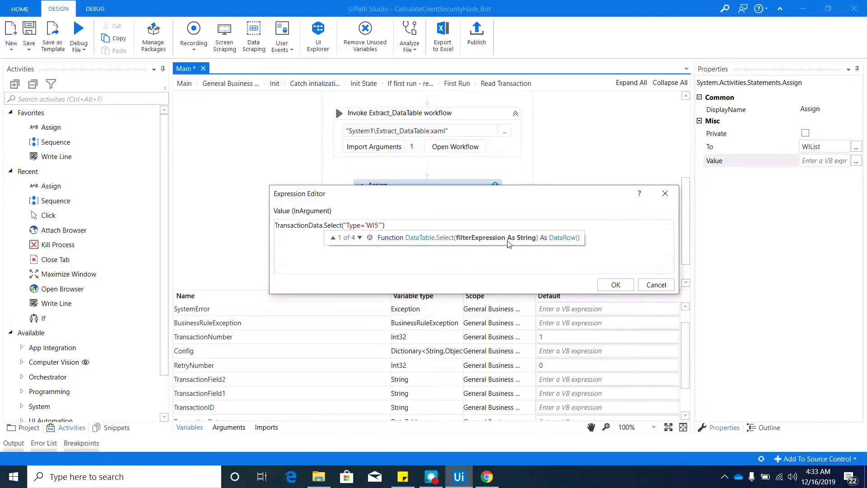
text(AND)
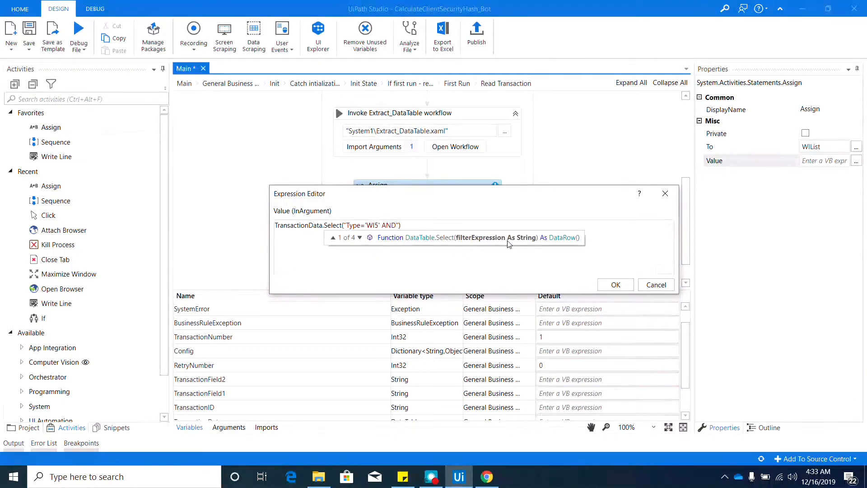
text(Status='Open')
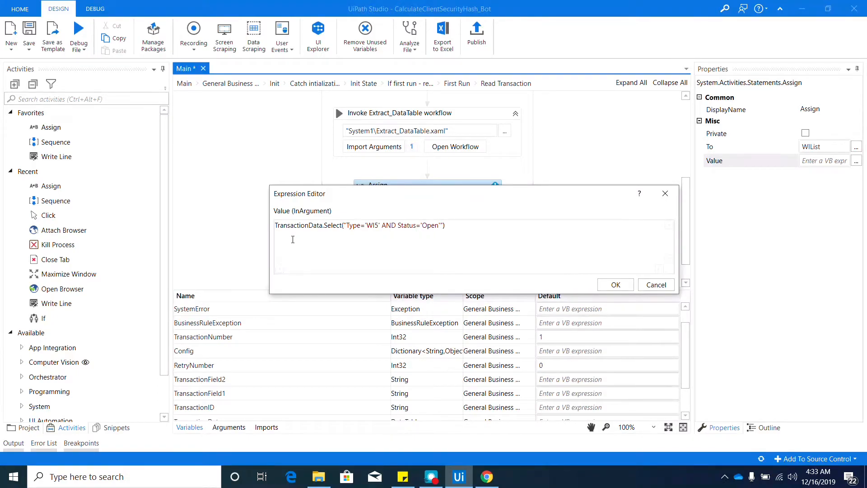
mouse_move(421, 244)
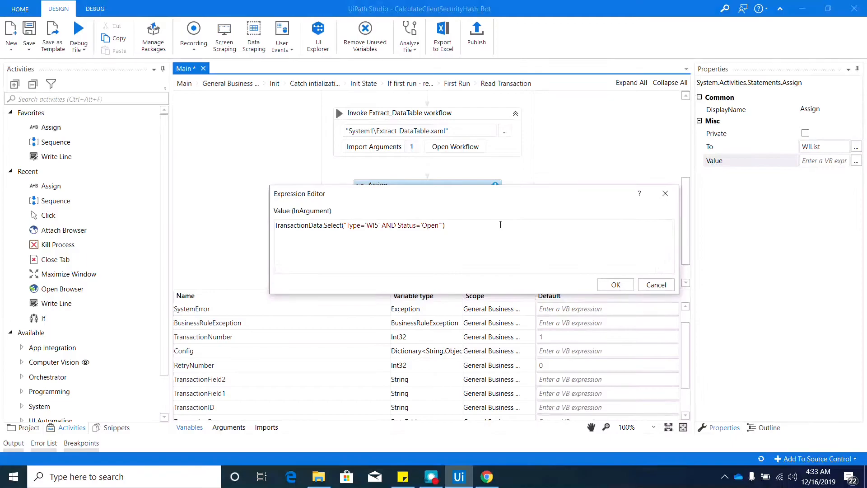
triple_click(359, 225)
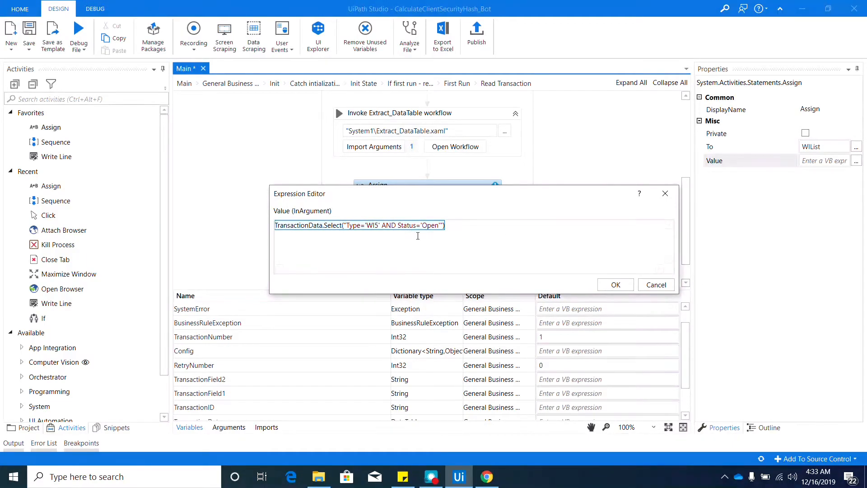
click(285, 225)
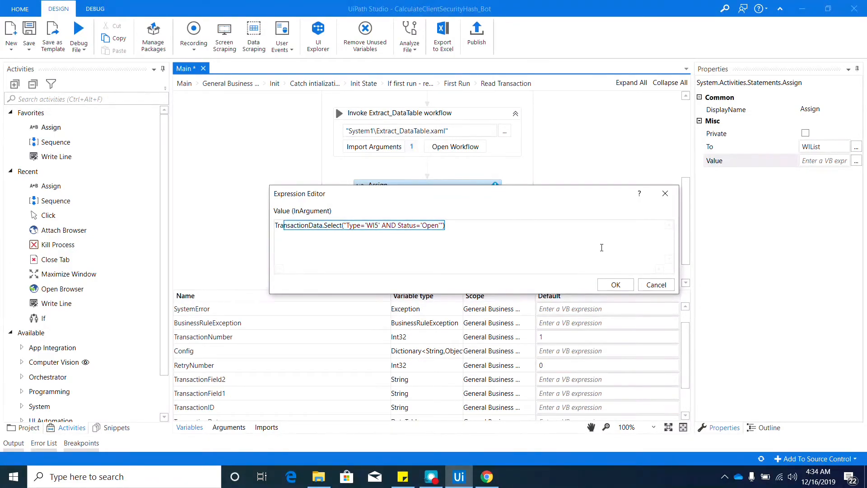
mouse_move(500, 246)
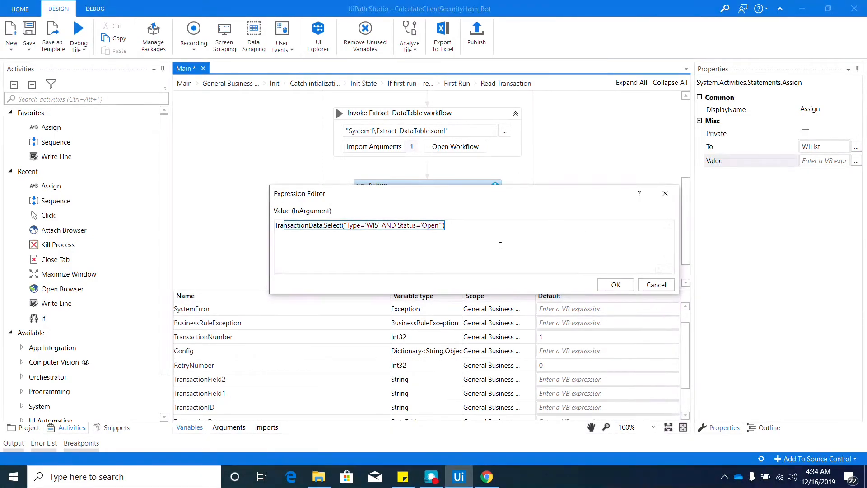
click(614, 284)
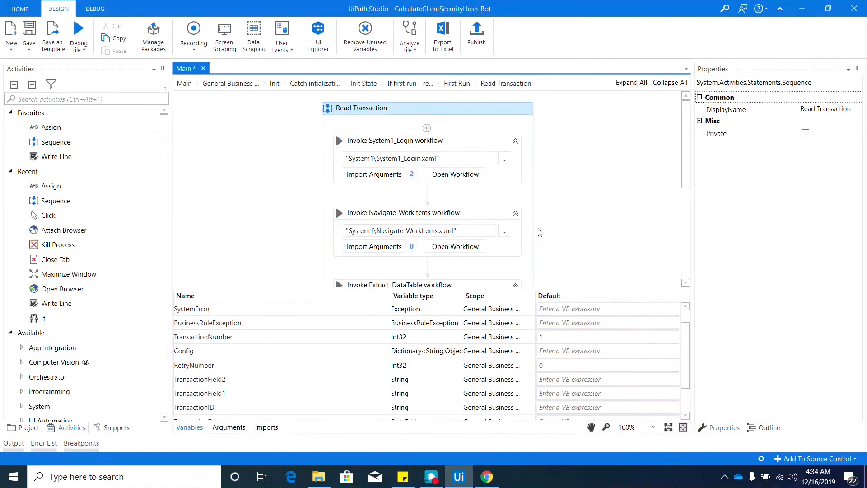
mouse_move(535, 225)
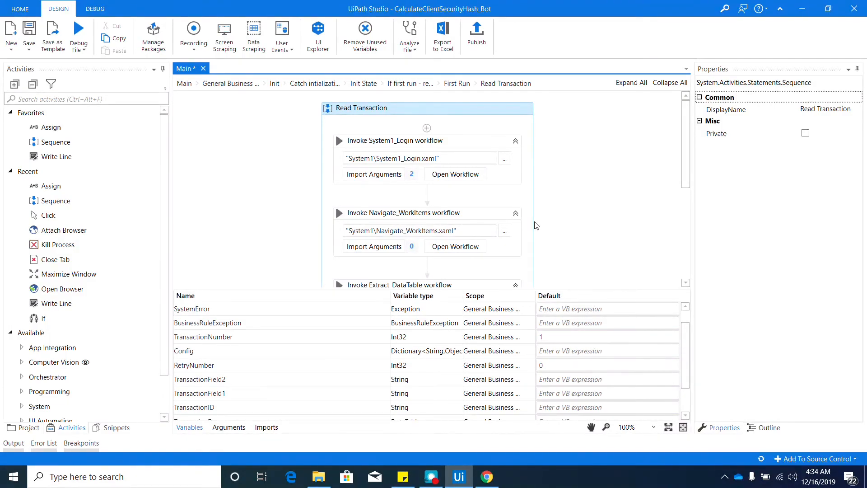